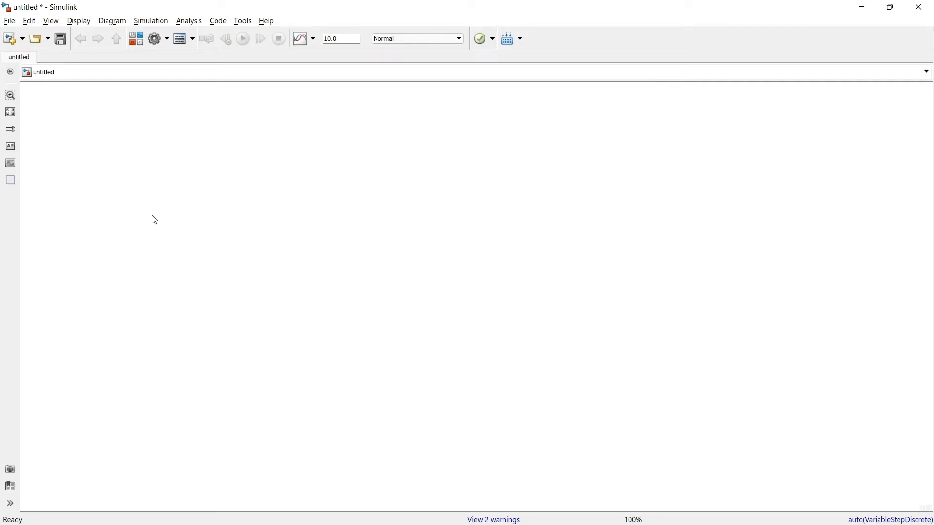
Open the Simulink Library Browser with the Sources library listed
{"action": "left_click", "coordinate": [242, 38]}
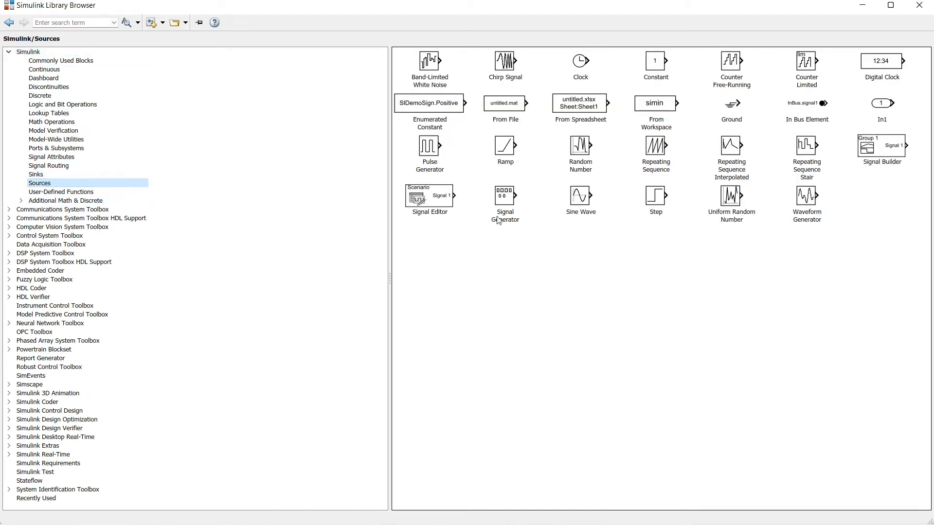
Add a Repeating Sequence block from Sources and a Scope from Sinks to the model
{"action": "left_click", "coordinate": [655, 145]}
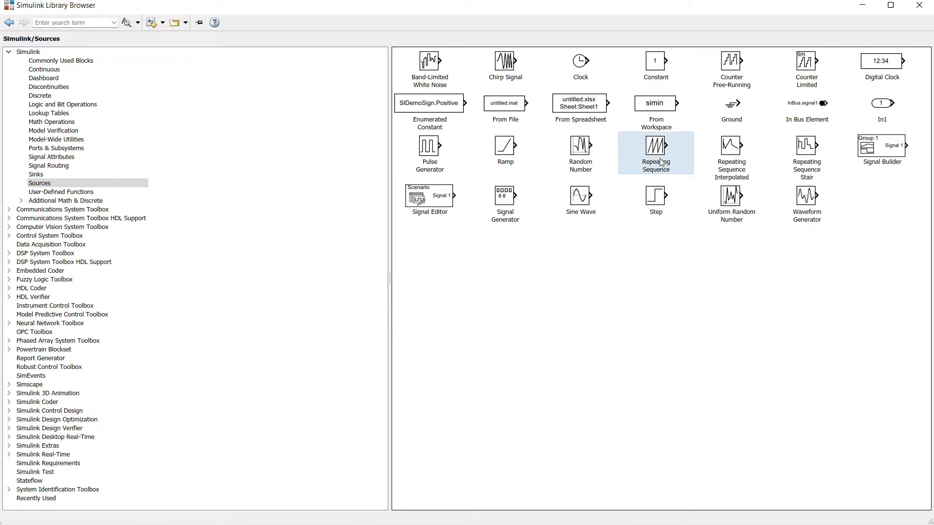
{"action": "mouse_move", "coordinate": [657, 161]}
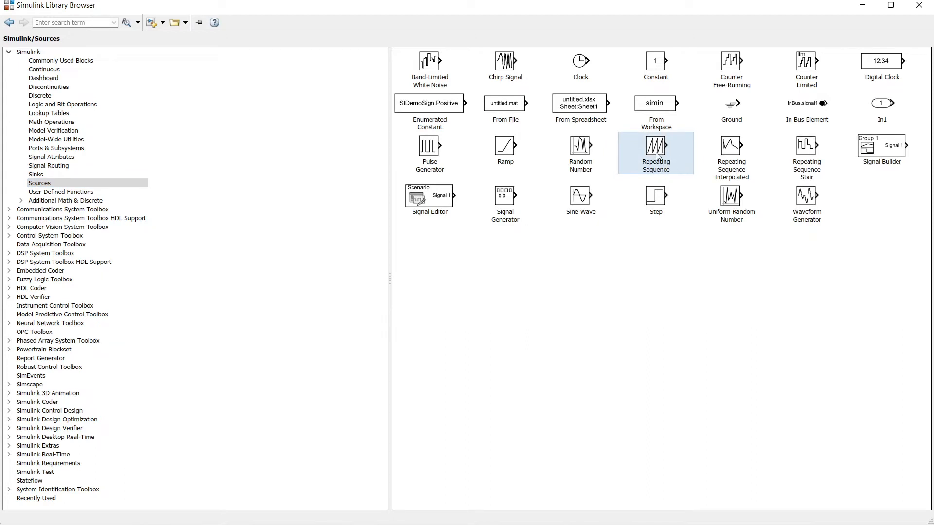
{"action": "mouse_move", "coordinate": [674, 156]}
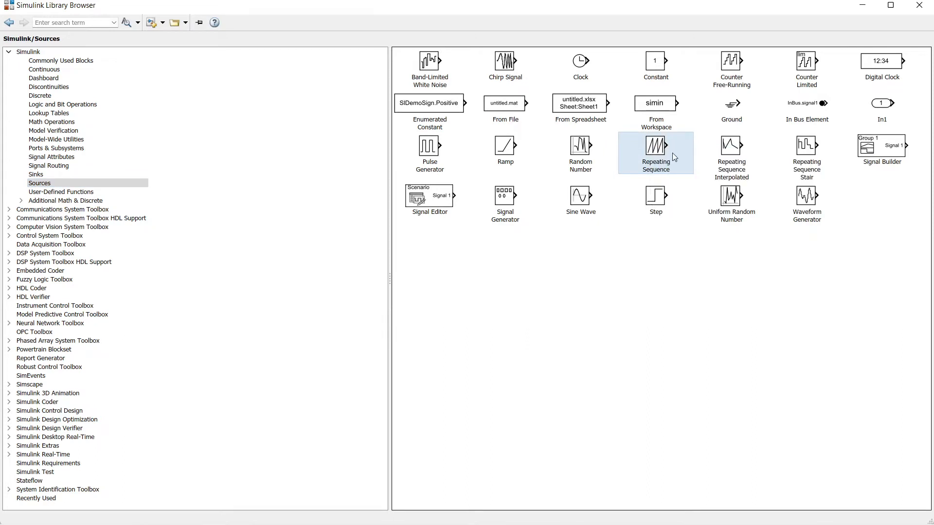
{"action": "mouse_move", "coordinate": [836, 13]}
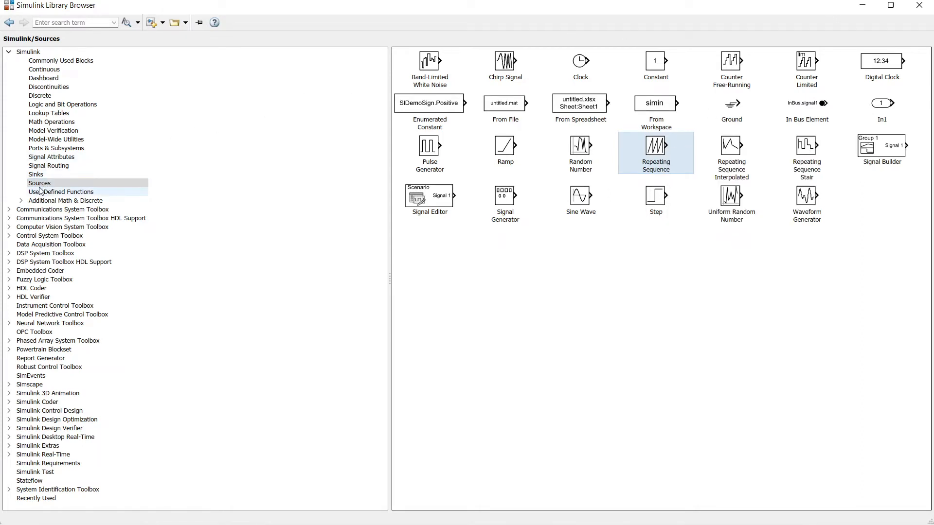
{"action": "left_click", "coordinate": [36, 175]}
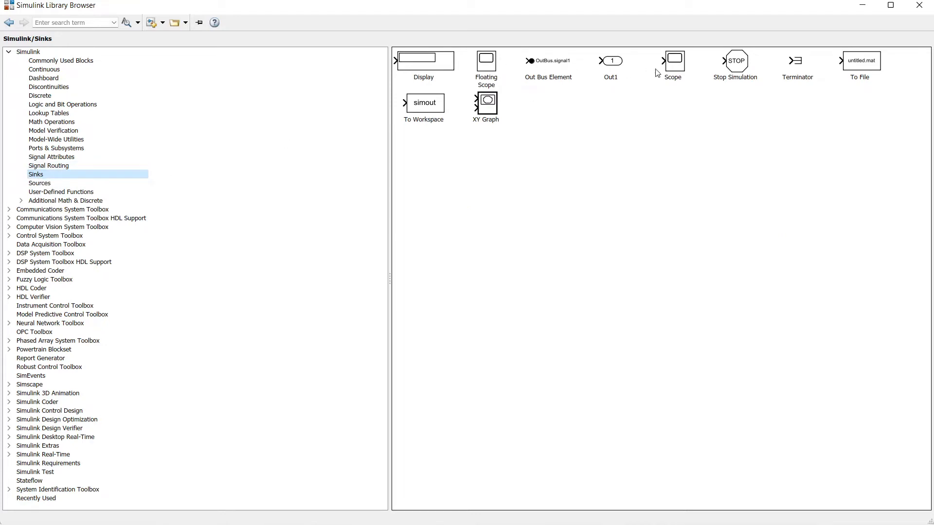
{"action": "left_click", "coordinate": [672, 59]}
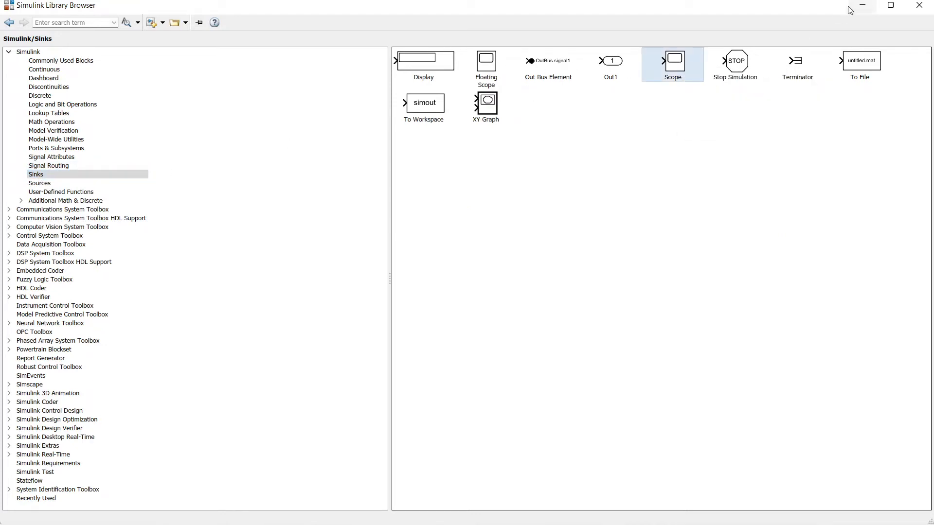
{"action": "left_click_drag", "start_coordinate": [671, 60], "coordinate": [470, 225]}
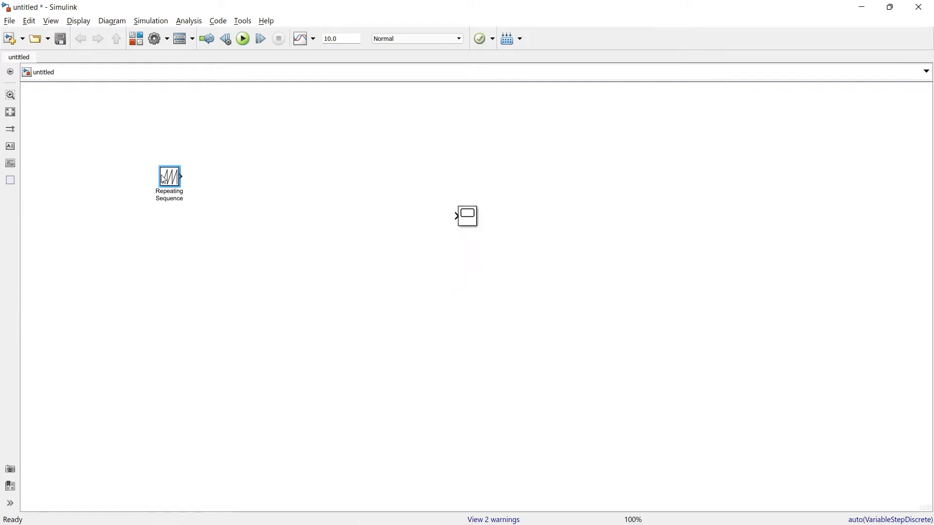
Place the Scope beside the Repeating Sequence block and wire the source output to it
{"action": "left_click_drag", "start_coordinate": [170, 175], "coordinate": [101, 153]}
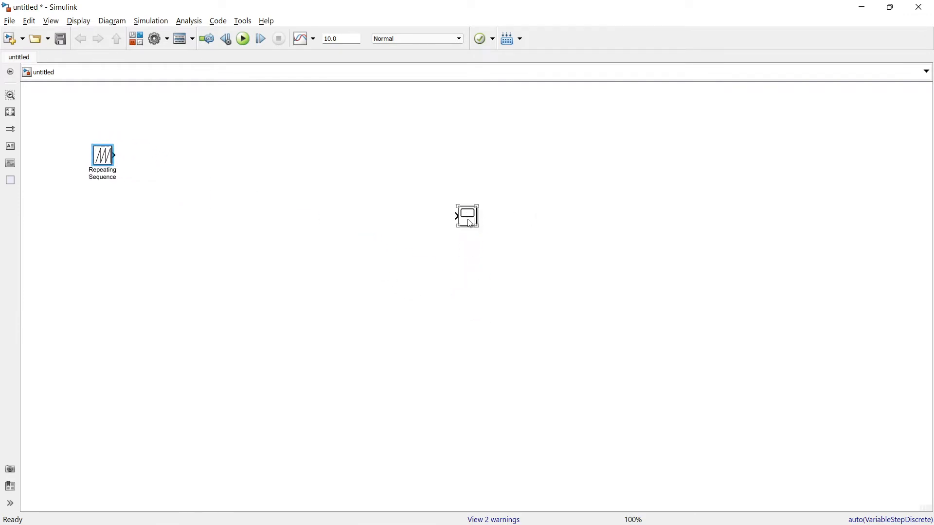
{"action": "left_click_drag", "start_coordinate": [467, 216], "coordinate": [181, 153]}
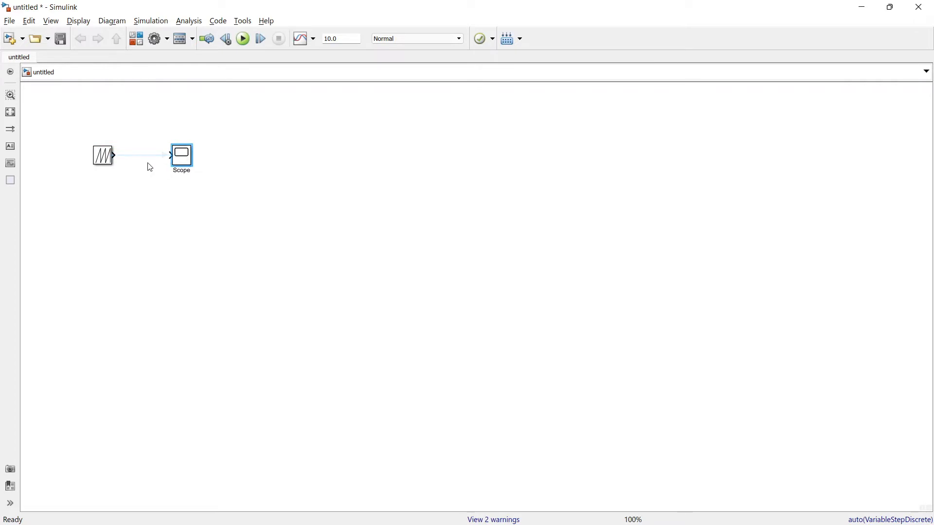
{"action": "left_click", "coordinate": [103, 156]}
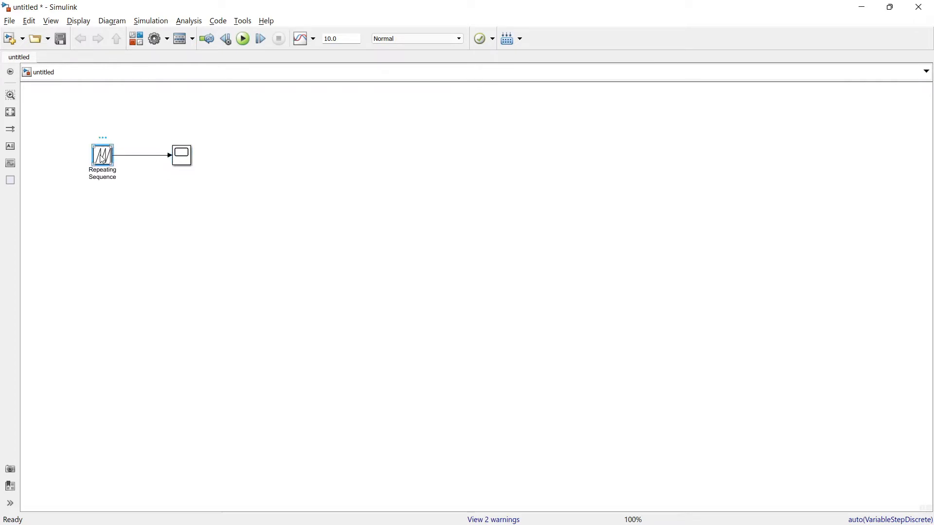
Enter [0 5] as the Repeating Sequence output values, keeping time values [0 2]
{"action": "double_click", "coordinate": [102, 155]}
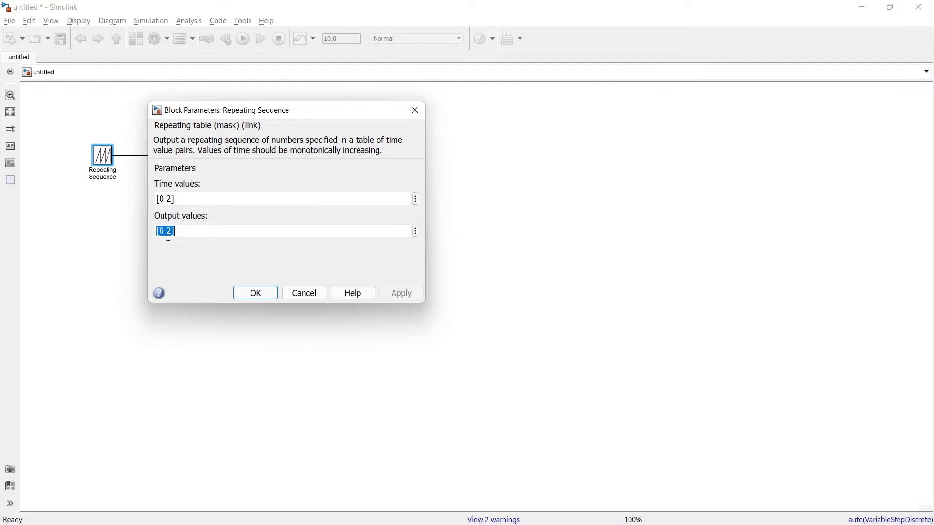
{"action": "type", "text": "[0 5]"}
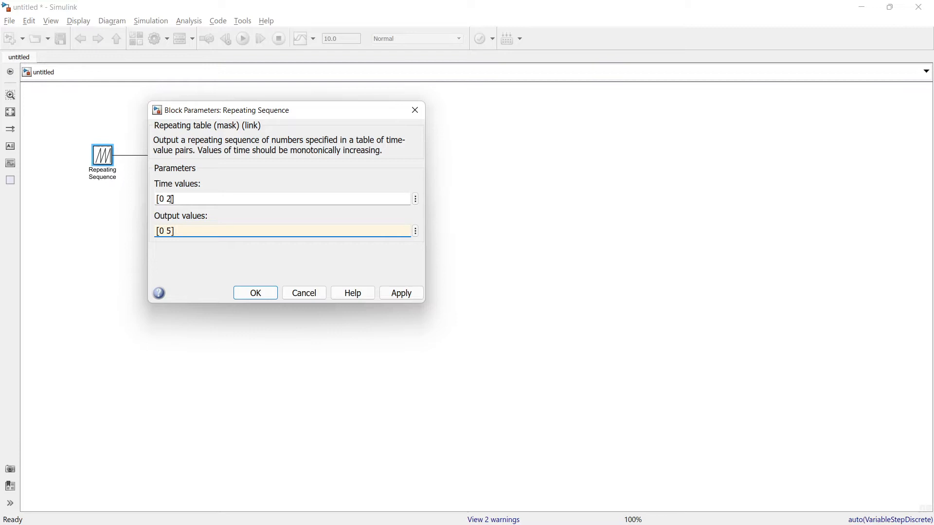
{"action": "left_click", "coordinate": [254, 292]}
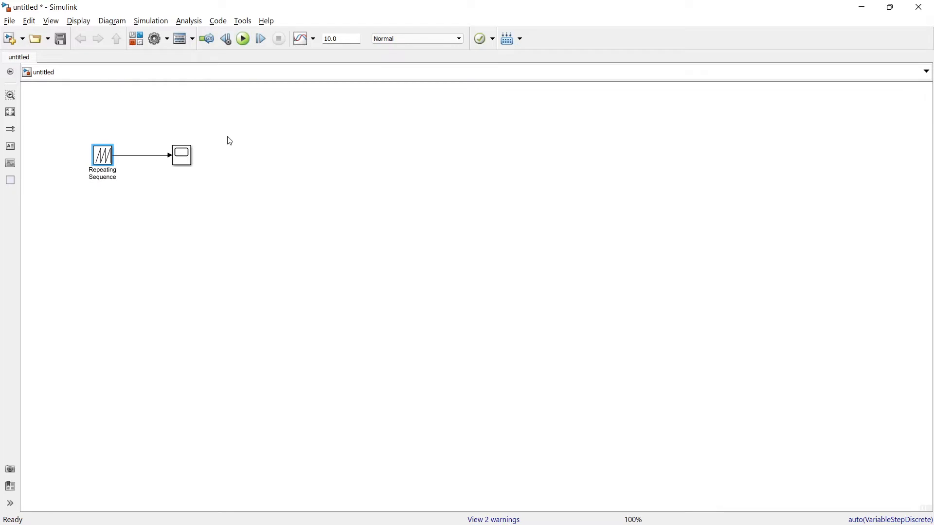
{"action": "left_click", "coordinate": [242, 37]}
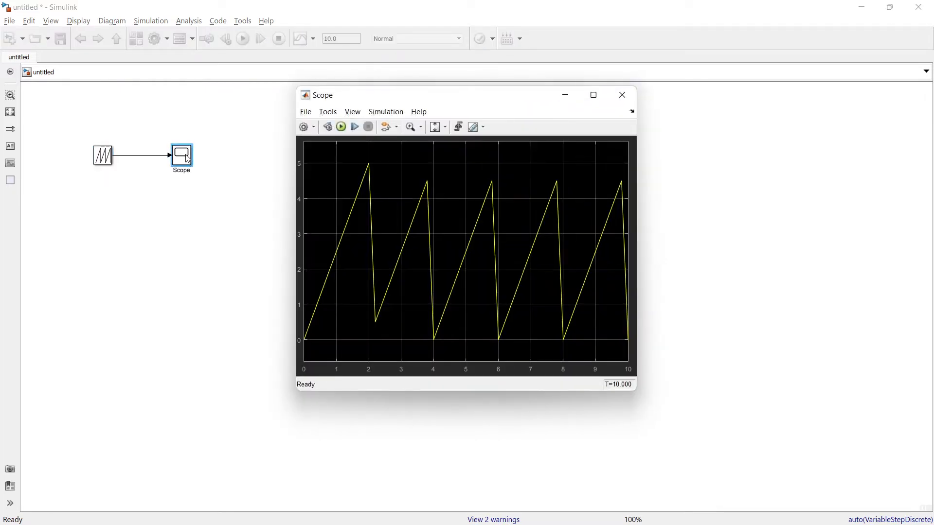
{"action": "left_click", "coordinate": [592, 94]}
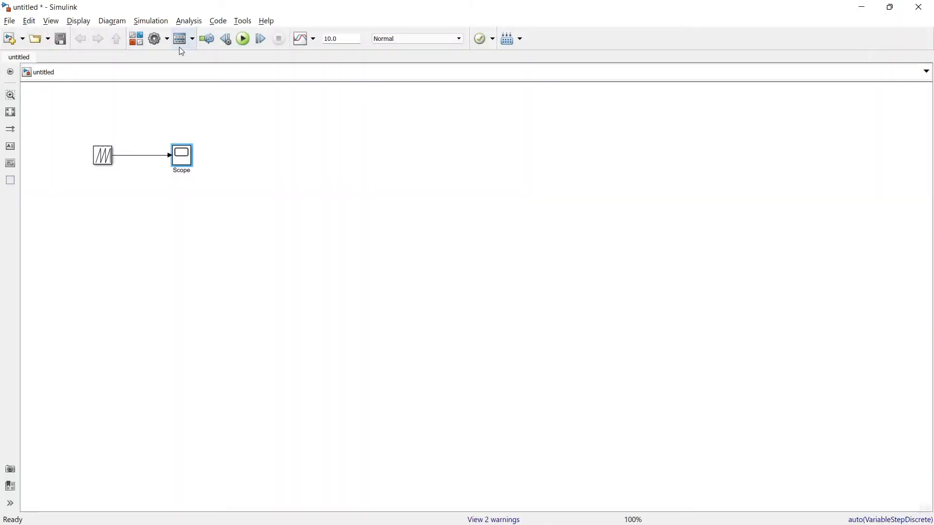
Enter 1e-4 as Max step size in Model Configuration Parameters
{"action": "left_click", "coordinate": [151, 21]}
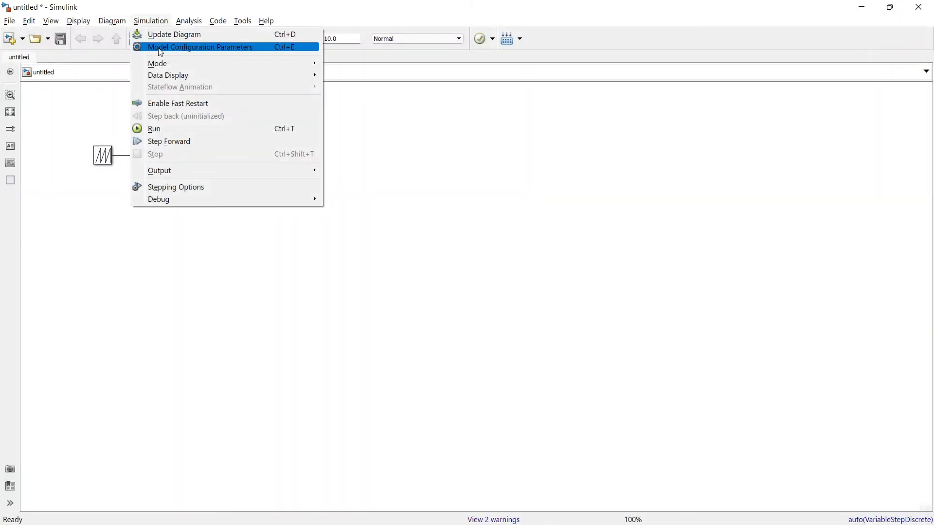
{"action": "left_click", "coordinate": [201, 47]}
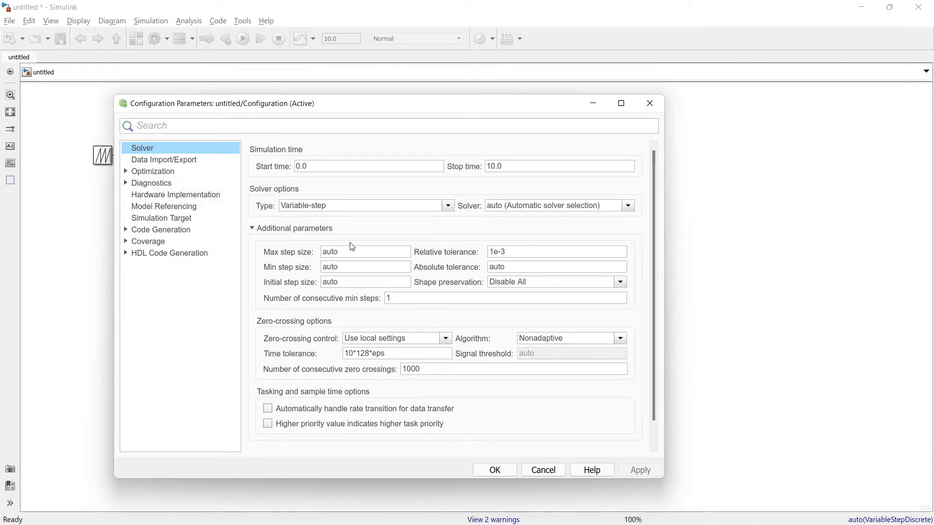
{"action": "left_click", "coordinate": [364, 252]}
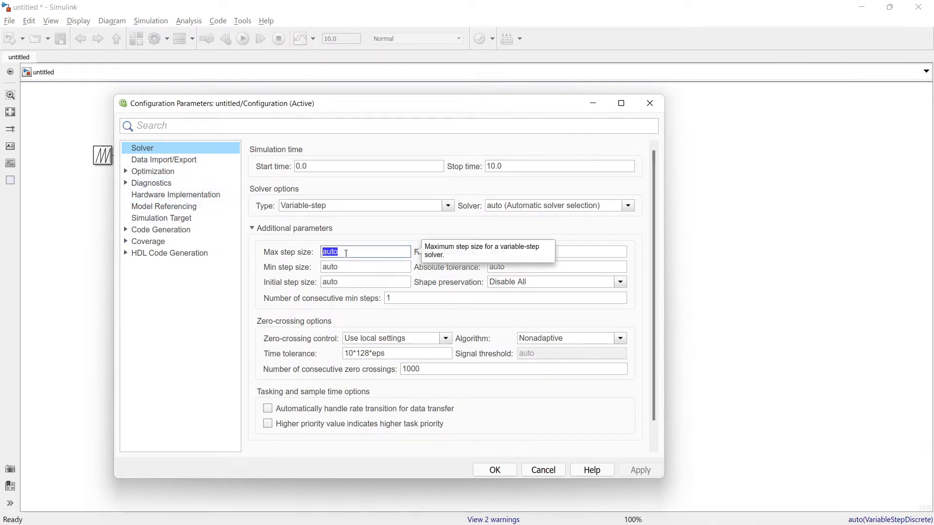
{"action": "type", "text": "1e-4"}
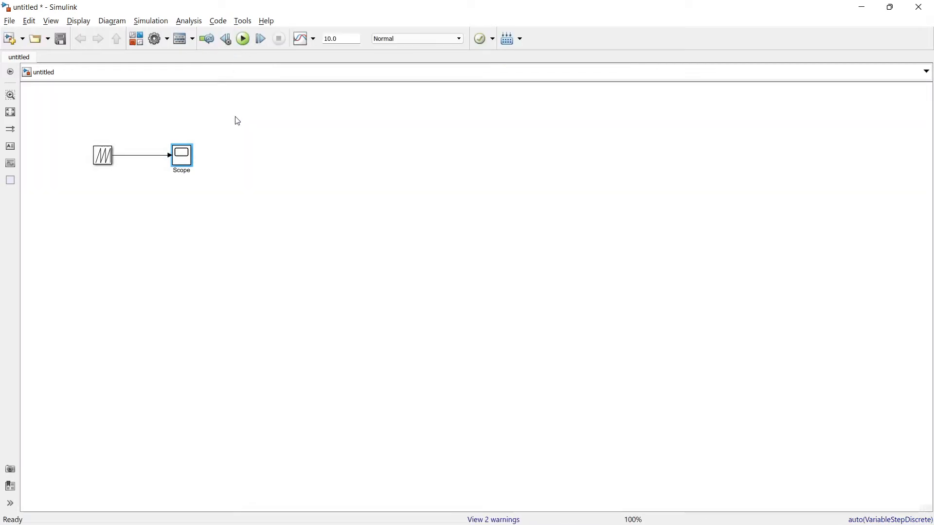
Open the Scope to view the 0–5 sawtooth repeating every 2 seconds
{"action": "double_click", "coordinate": [181, 155]}
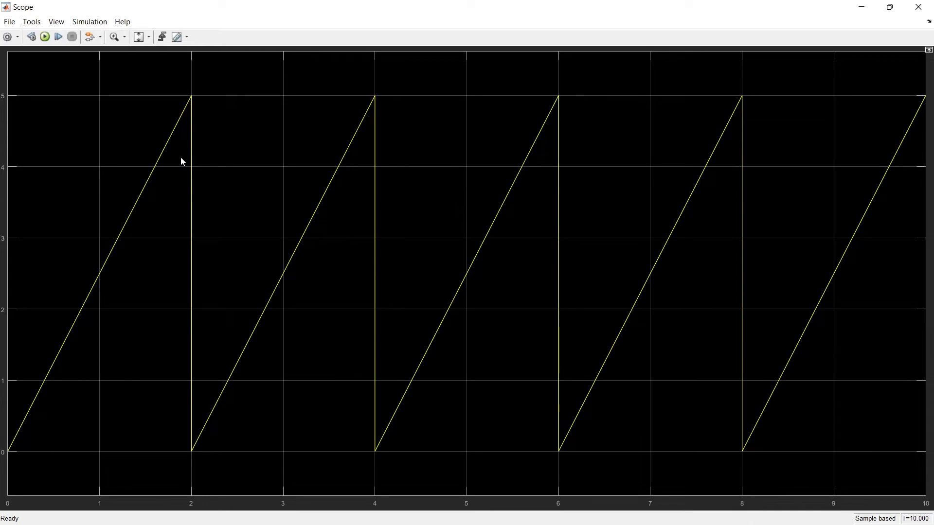
{"action": "mouse_move", "coordinate": [169, 253]}
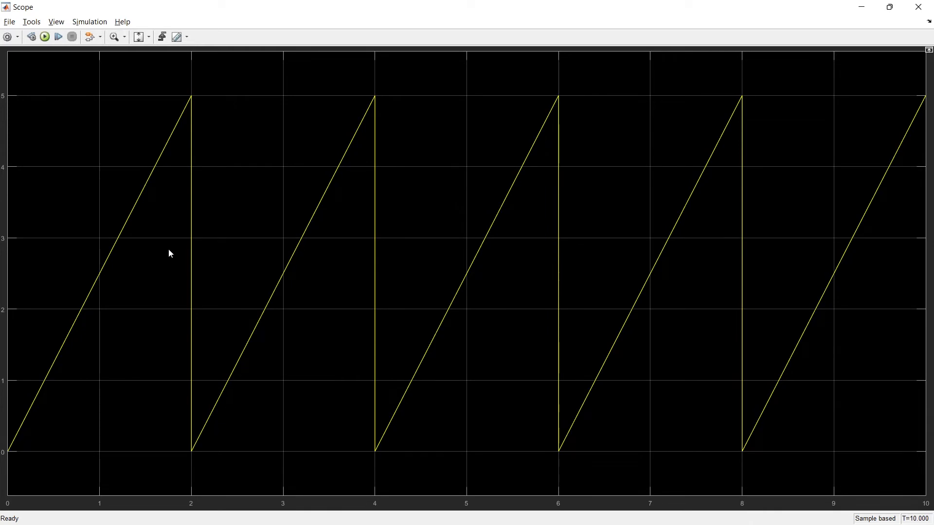
{"action": "mouse_move", "coordinate": [12, 458]}
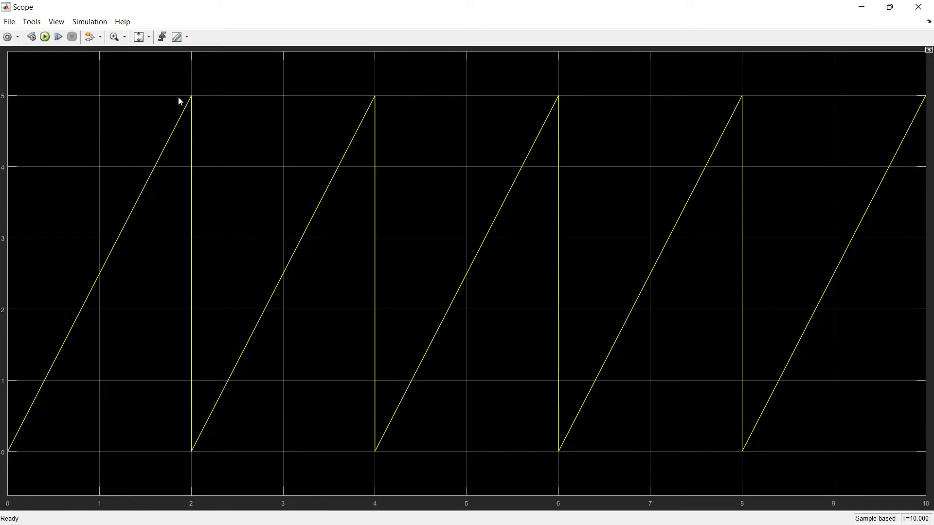
{"action": "mouse_move", "coordinate": [192, 462]}
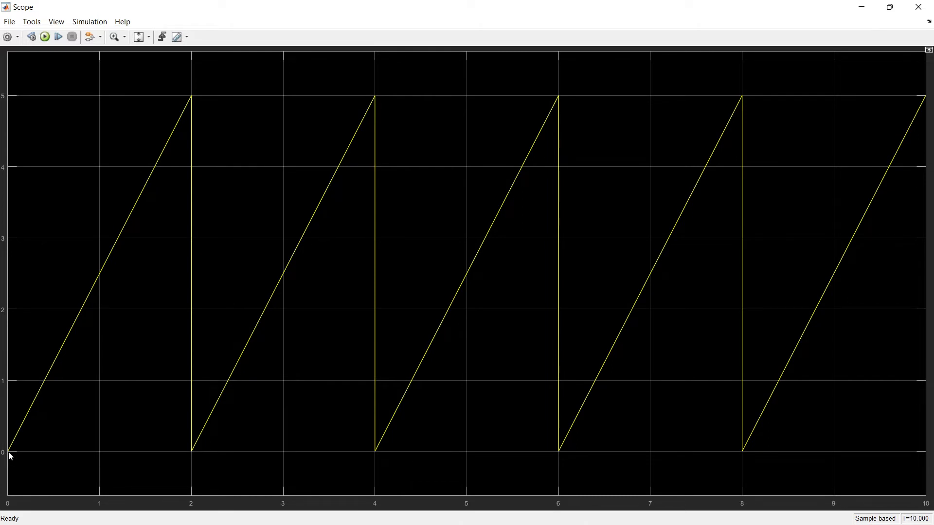
{"action": "mouse_move", "coordinate": [206, 108]}
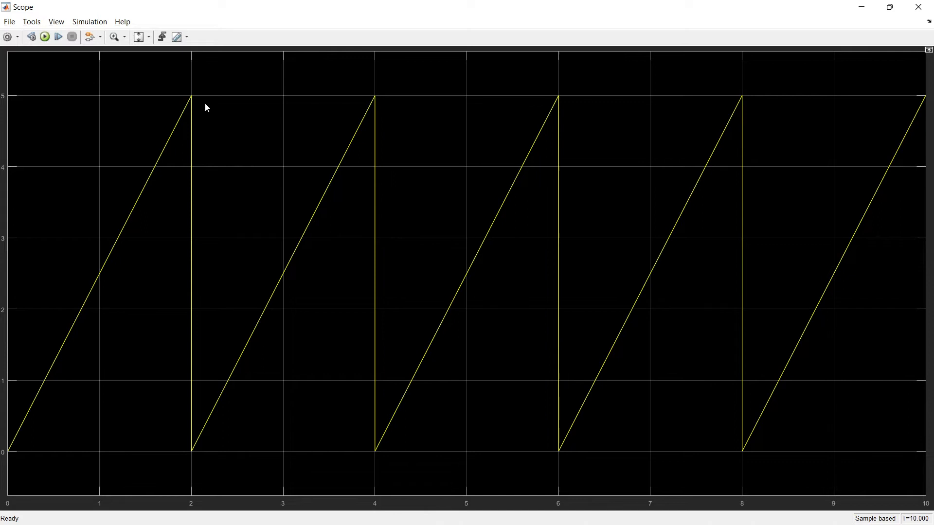
{"action": "mouse_move", "coordinate": [194, 446]}
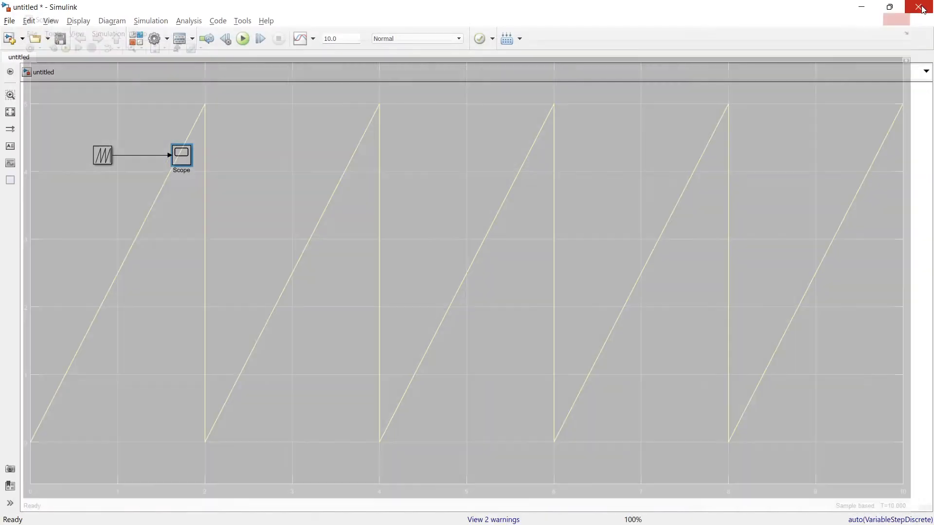
Close the Scope window and select the Repeating Sequence block
{"action": "left_click", "coordinate": [920, 7]}
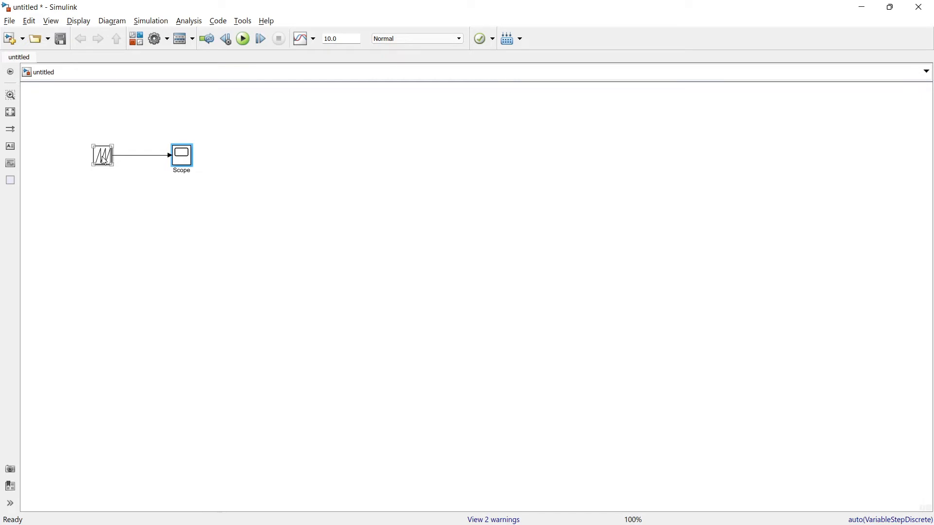
{"action": "left_click", "coordinate": [242, 38]}
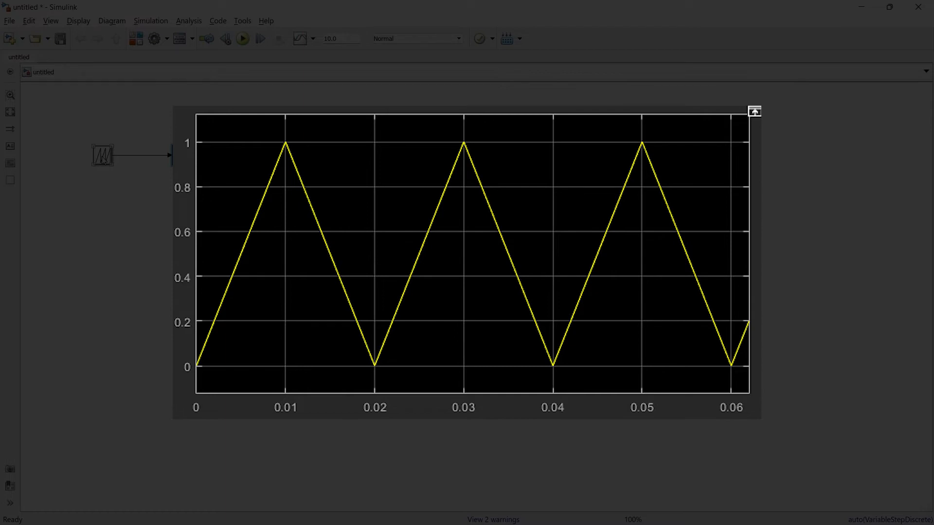
Apply Repeating Sequence time values [0 1 2] and output values [0 5 0]
{"action": "double_click", "coordinate": [103, 156]}
{"action": "type", "text": "[0 5 0]"}
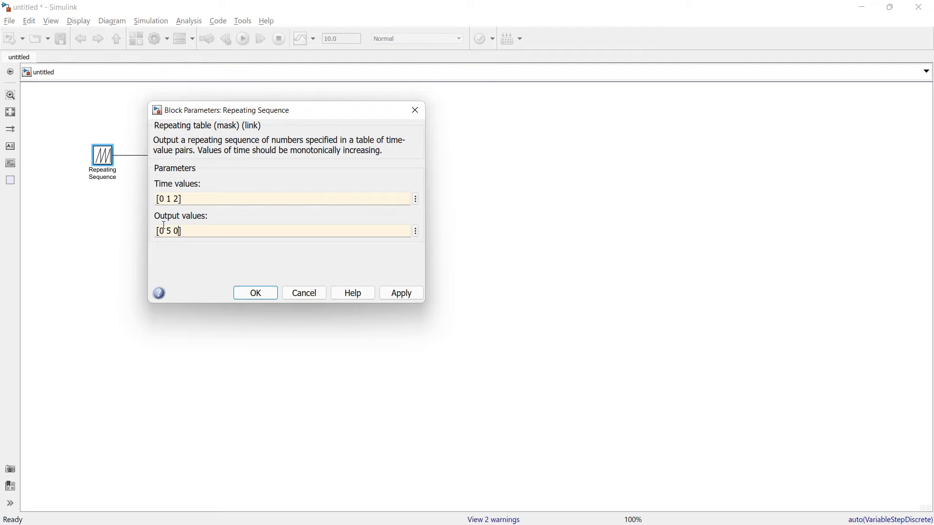
{"action": "left_click", "coordinate": [254, 292]}
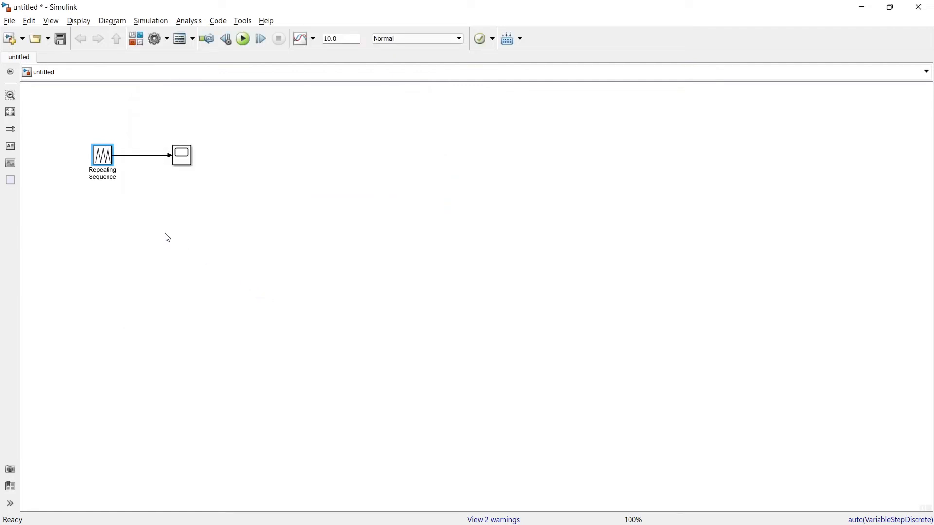
{"action": "left_click", "coordinate": [102, 155]}
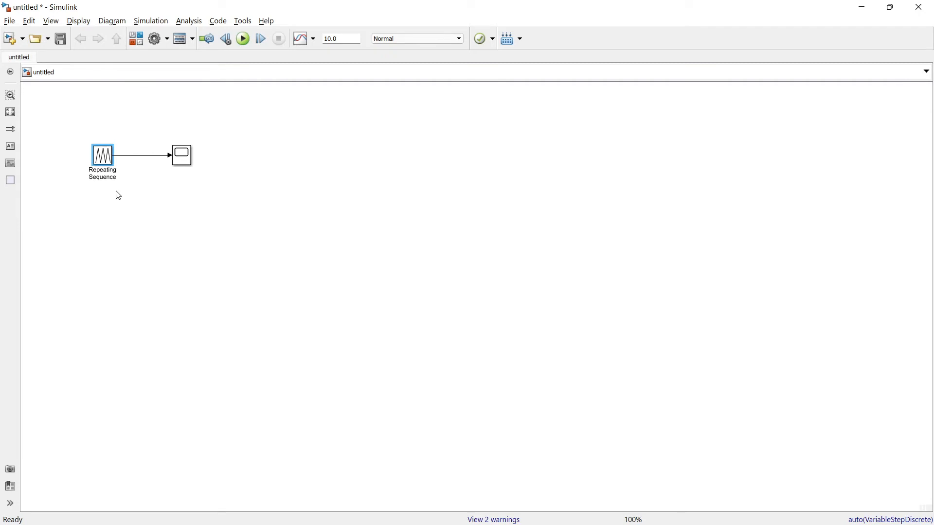
Open the Scope to inspect the 0–5 triangle wave repeating every 2 seconds
{"action": "left_click", "coordinate": [242, 39]}
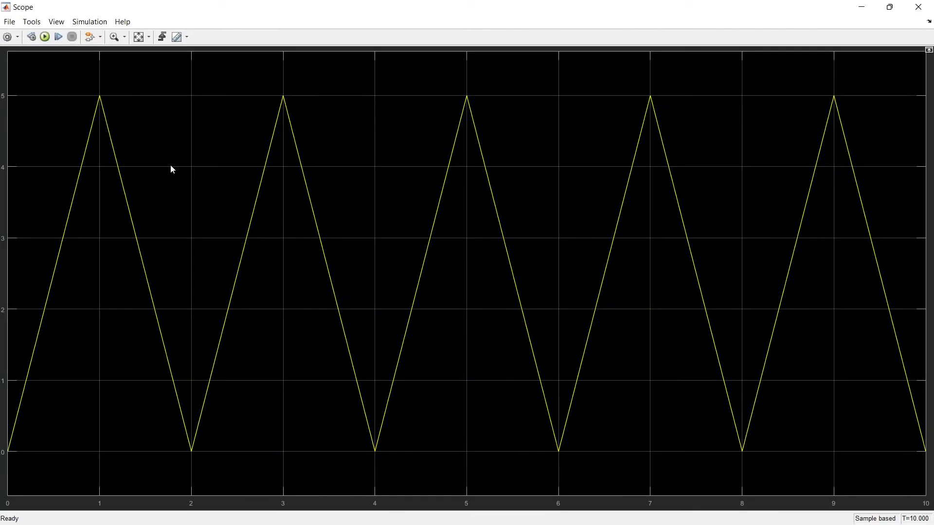
{"action": "mouse_move", "coordinate": [501, 404]}
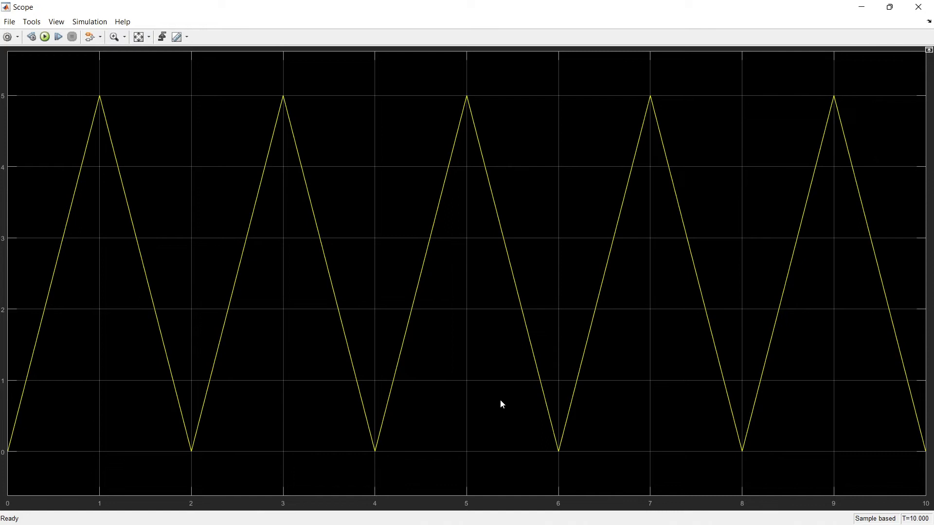
{"action": "mouse_move", "coordinate": [530, 376]}
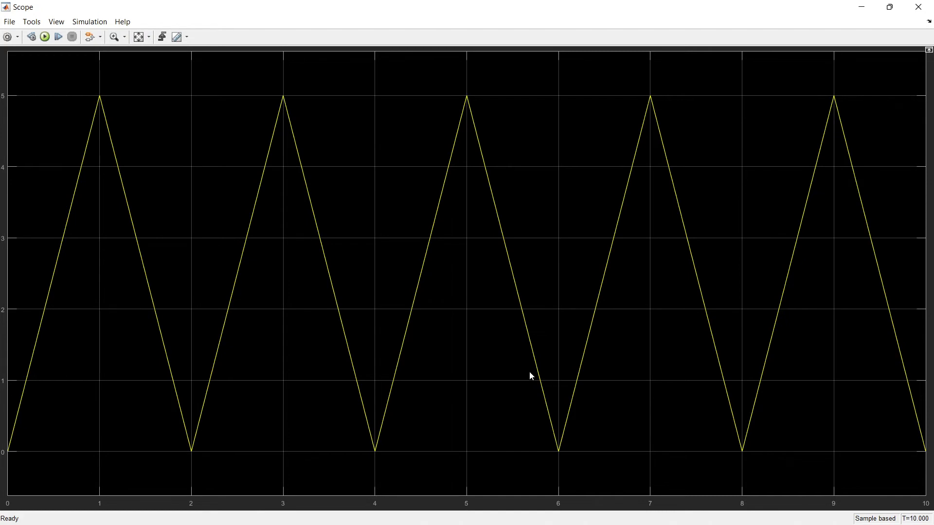
{"action": "mouse_move", "coordinate": [918, 7]}
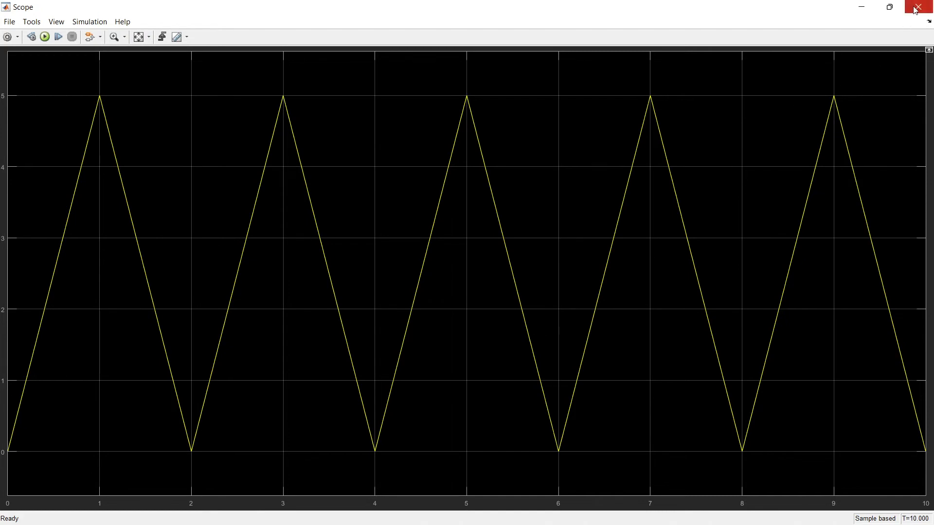
Close the Scope and reopen the Repeating Sequence block's parameters
{"action": "left_click", "coordinate": [925, 7]}
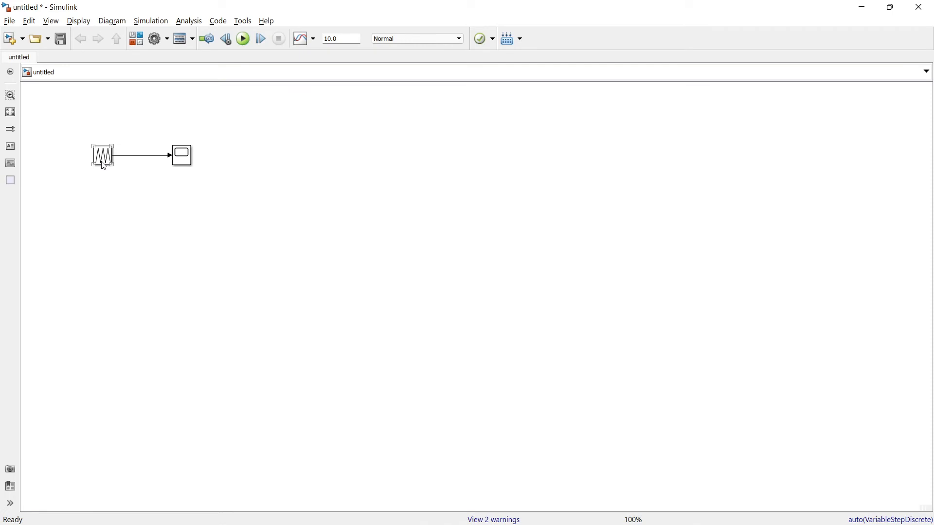
{"action": "left_click", "coordinate": [102, 156]}
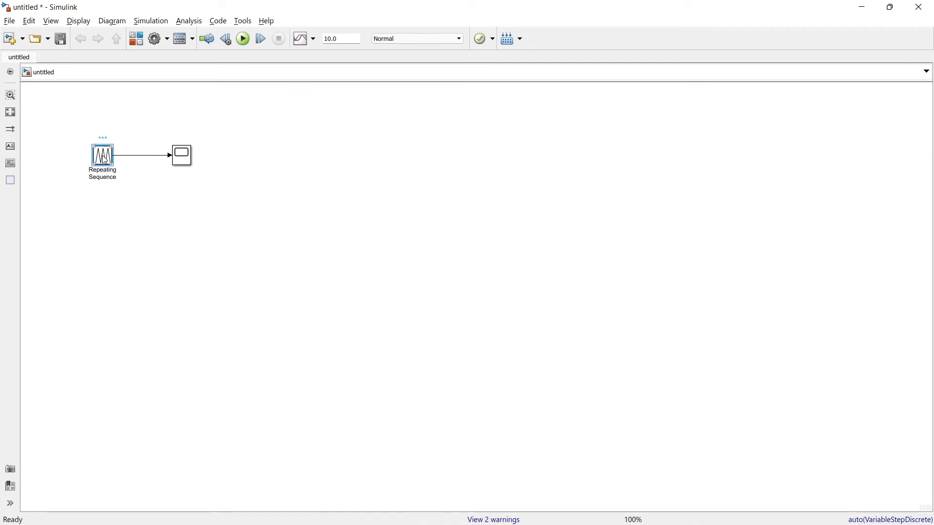
{"action": "double_click", "coordinate": [102, 155]}
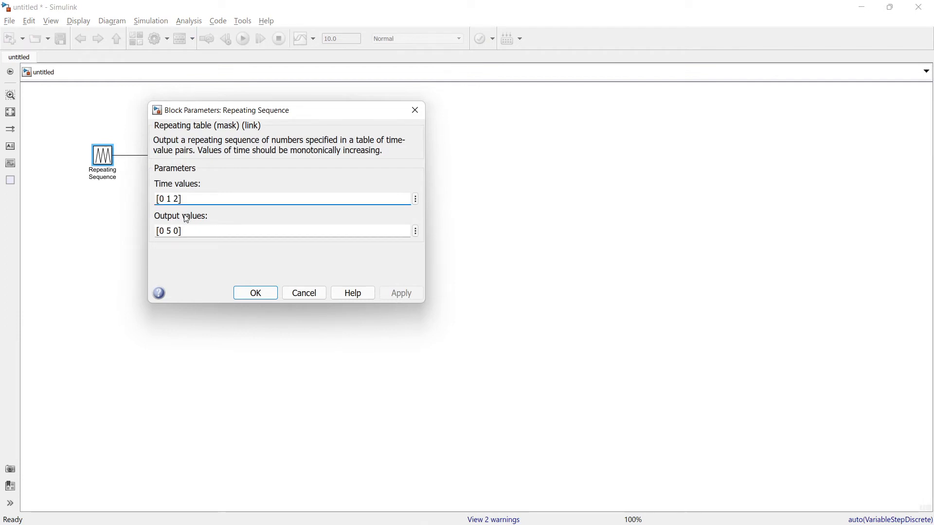
Replace the Repeating Sequence time values with [0 0.02/4 0.02/2 0.02*3/4 0.02]
{"action": "double_click", "coordinate": [173, 198]}
{"action": "type", "text": "0.0"}
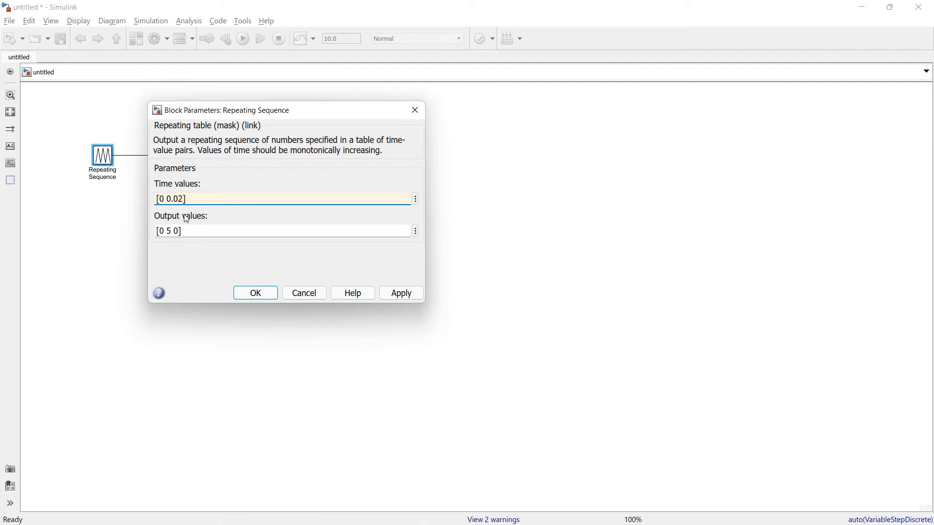
{"action": "double_click", "coordinate": [174, 199]}
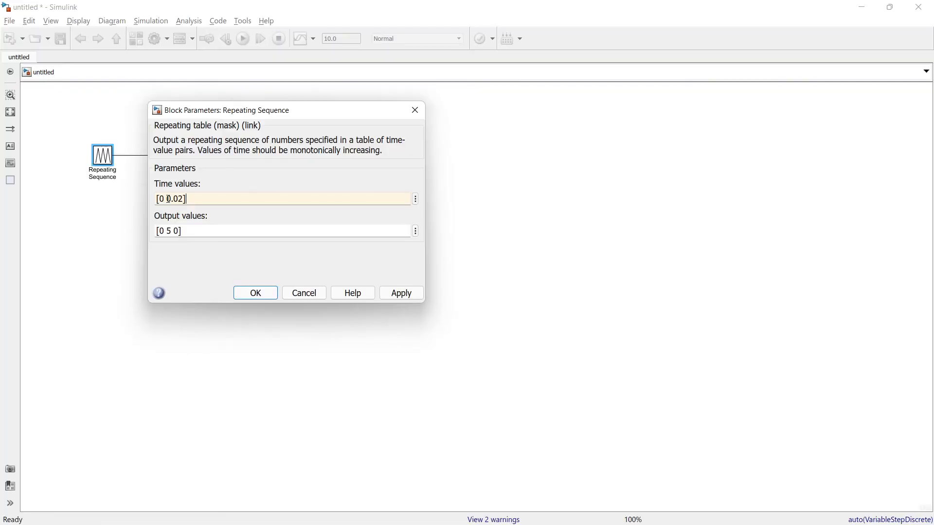
{"action": "double_click", "coordinate": [178, 198]}
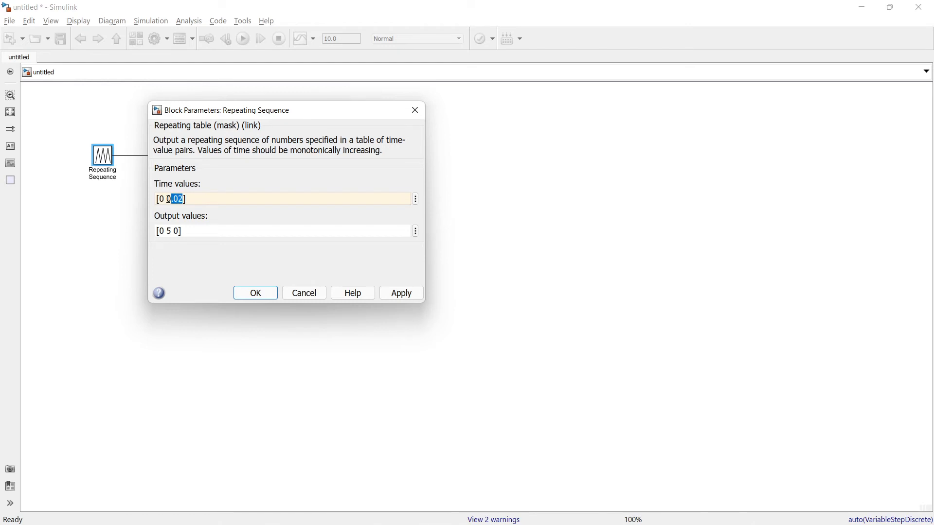
{"action": "type", "text": "0.02"}
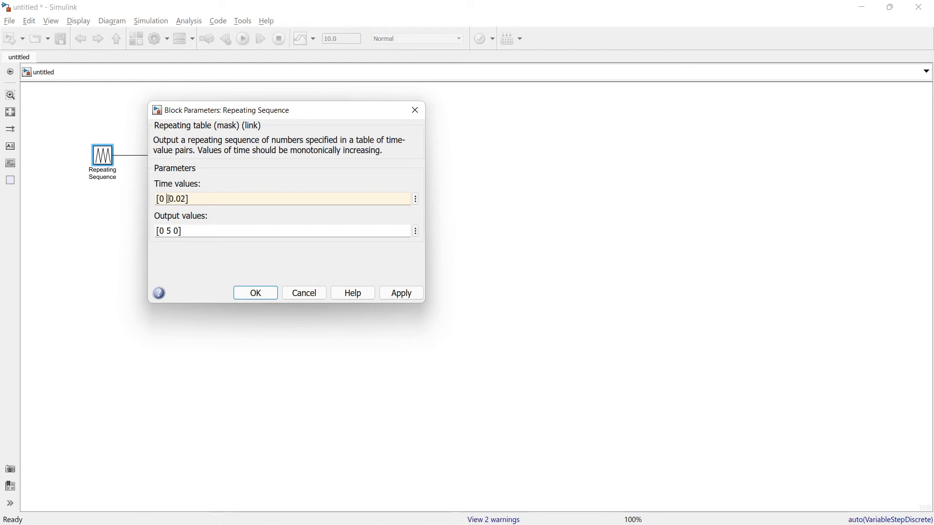
{"action": "type", "text": "0.02"}
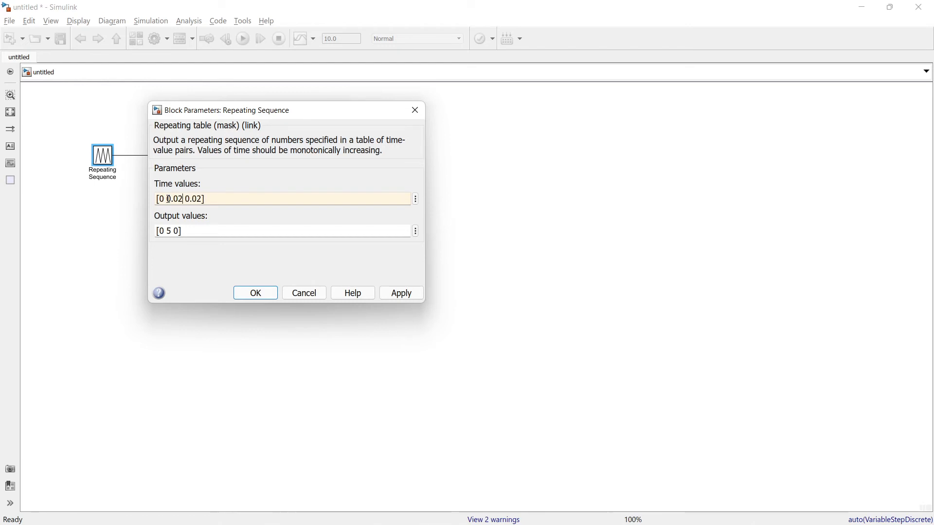
{"action": "type", "text": "/2"}
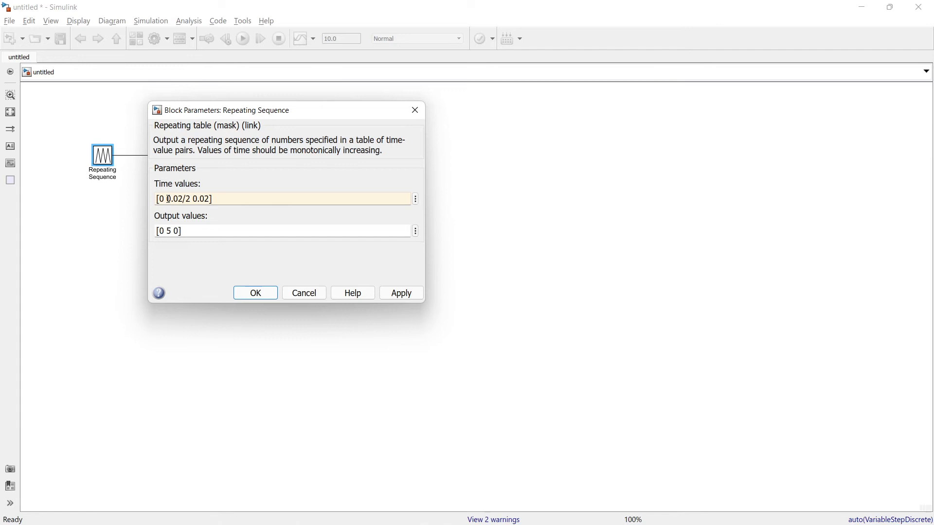
{"action": "double_click", "coordinate": [178, 199]}
{"action": "type", "text": "/2 0.02"}
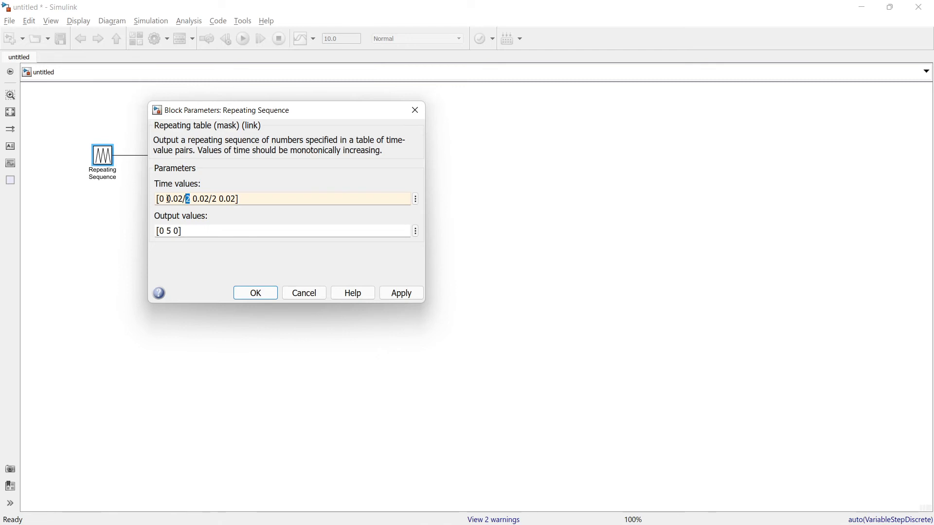
{"action": "type", "text": "4"}
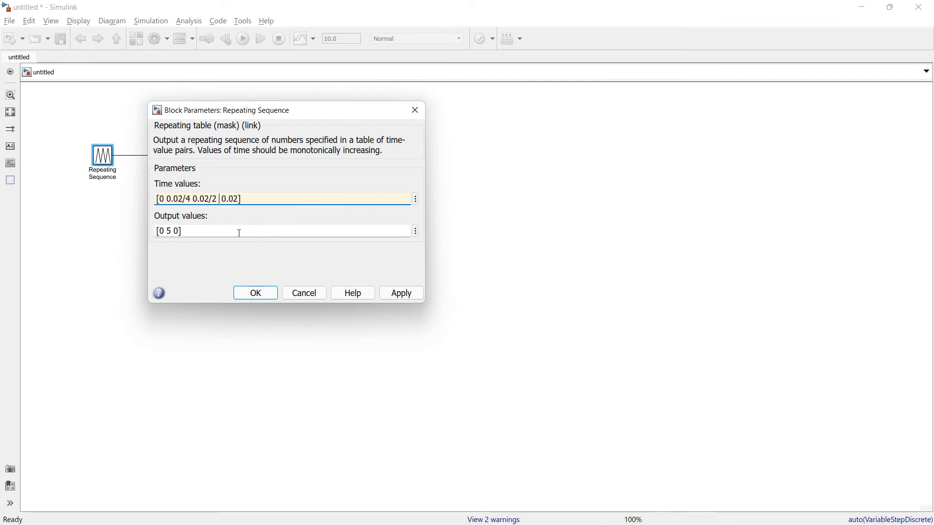
{"action": "type", "text": "0.02/2"}
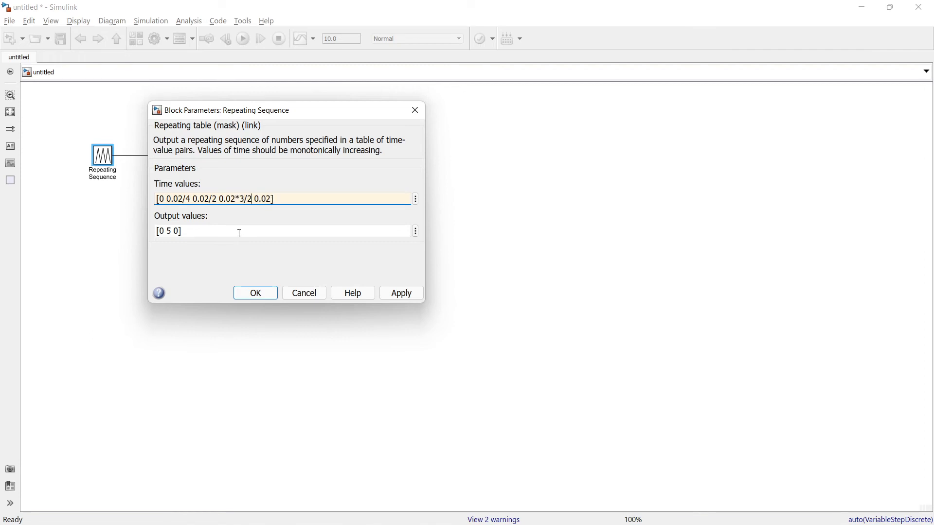
{"action": "type", "text": "4"}
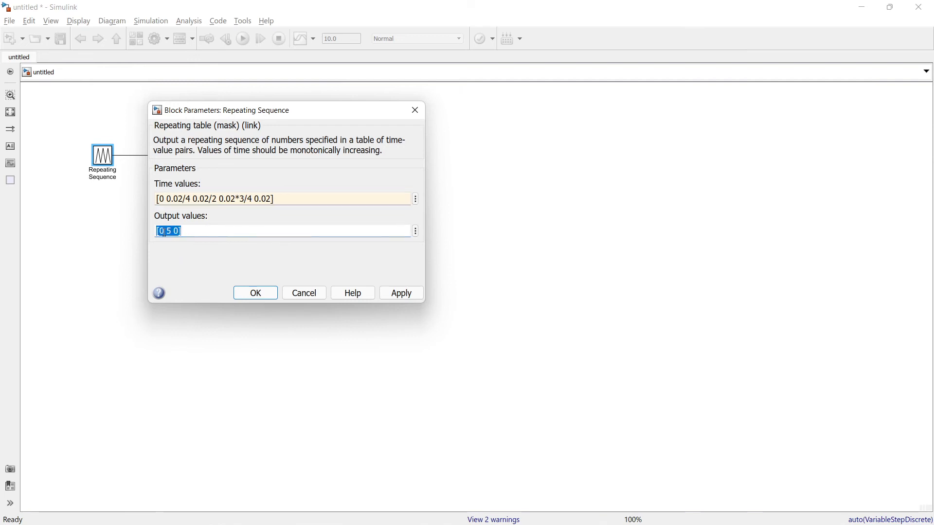
{"action": "mouse_move", "coordinate": [175, 267]}
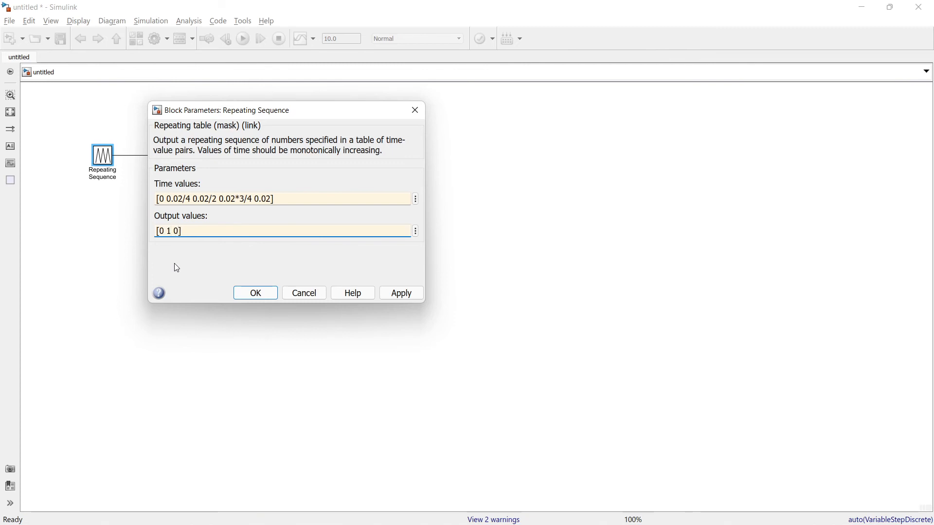
Enter output values [0 1 0 -1 0] and confirm the block parameters with OK
{"action": "type", "text": "-1 0"}
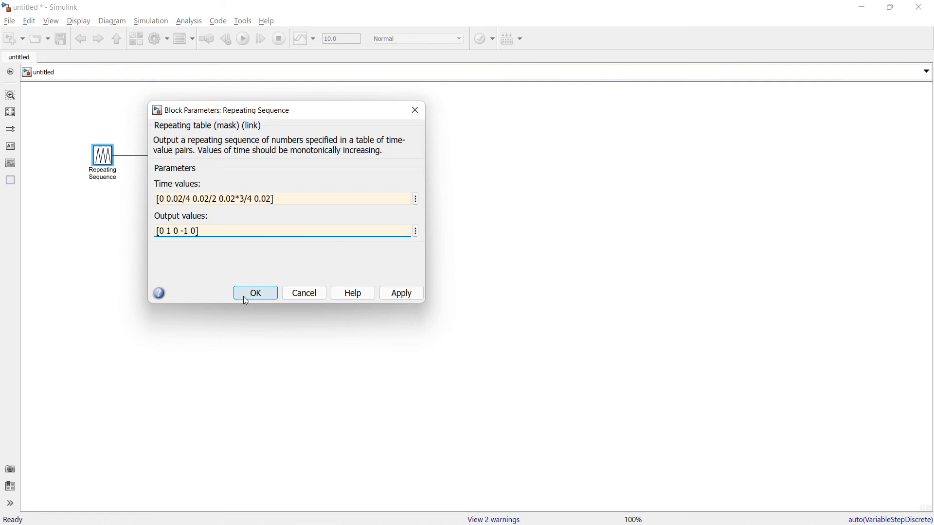
{"action": "left_click", "coordinate": [255, 292]}
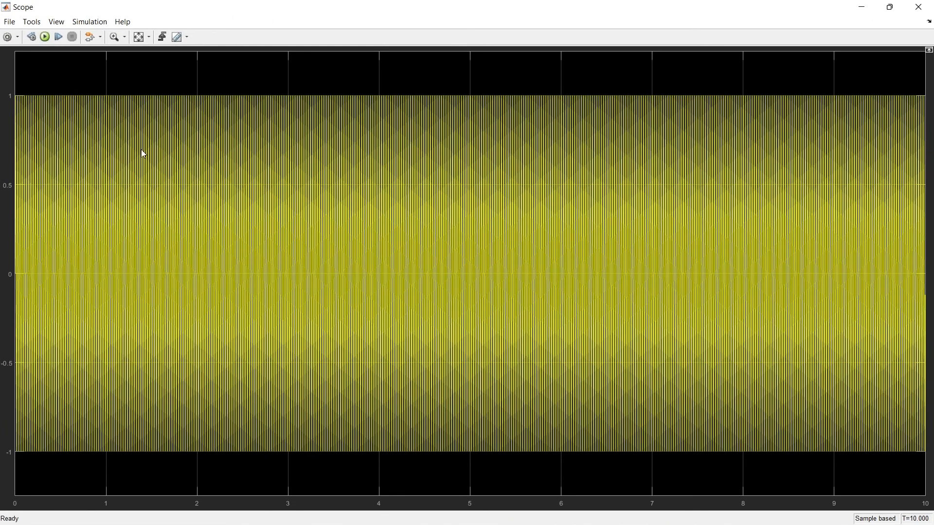
{"action": "mouse_move", "coordinate": [104, 50]}
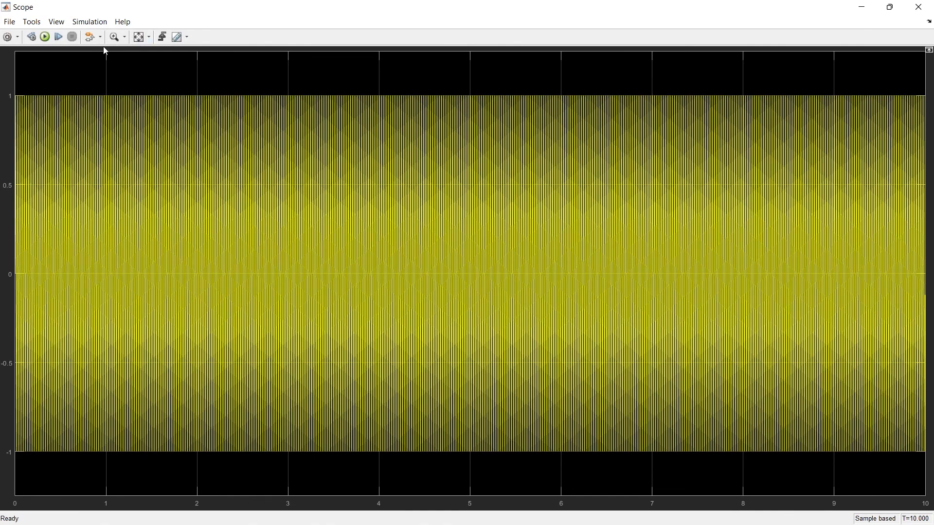
Set the Scope's zoom mode to Zoom X for time-axis-only zooming
{"action": "left_click", "coordinate": [123, 37]}
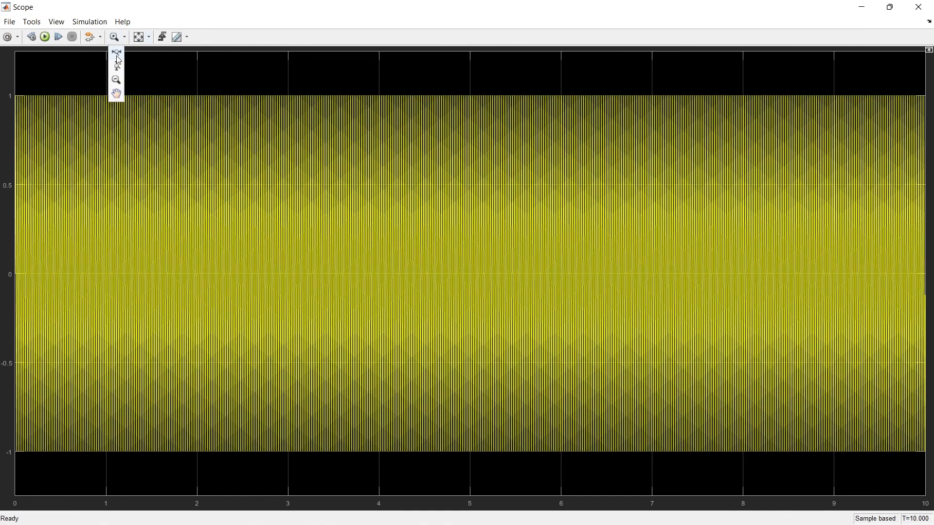
{"action": "left_click", "coordinate": [117, 52]}
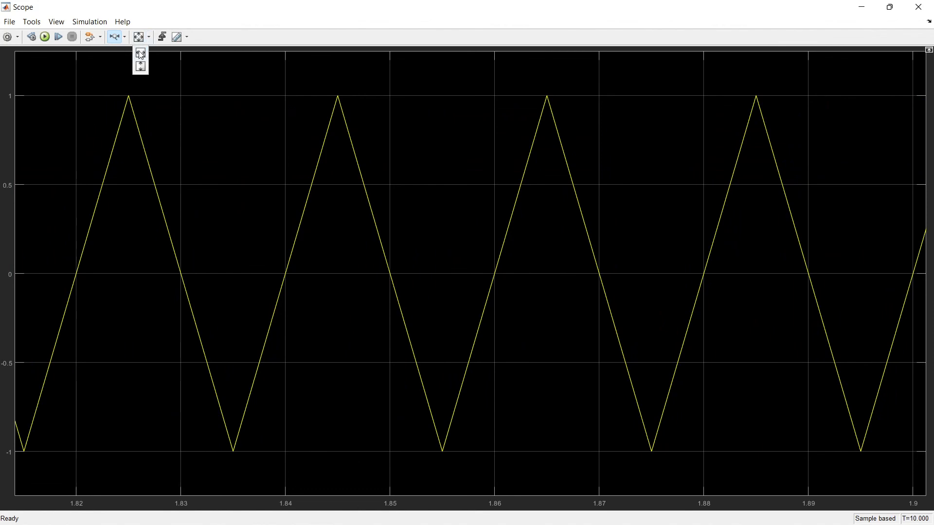
Zoom the Scope to about 0–0.1 s, showing the ±1 triangle repeating every 0.02 s
{"action": "left_click", "coordinate": [138, 37]}
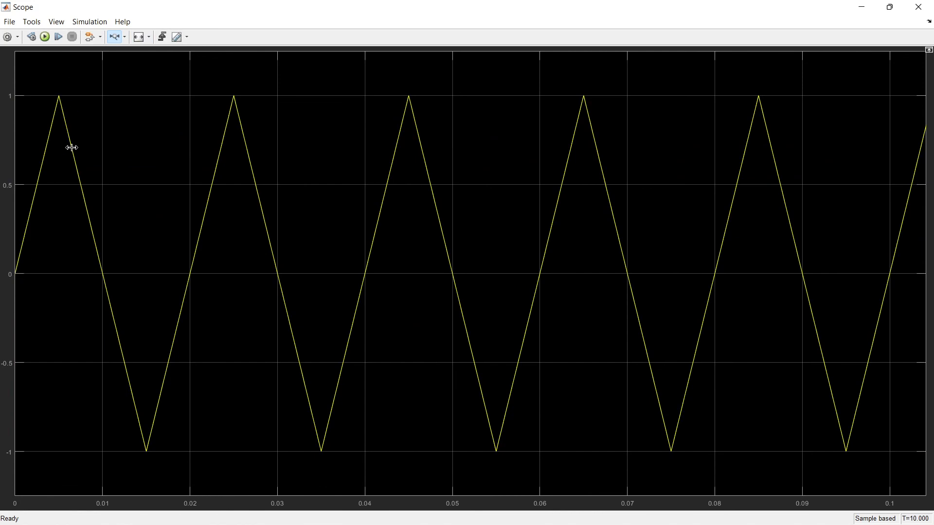
{"action": "mouse_move", "coordinate": [113, 332]}
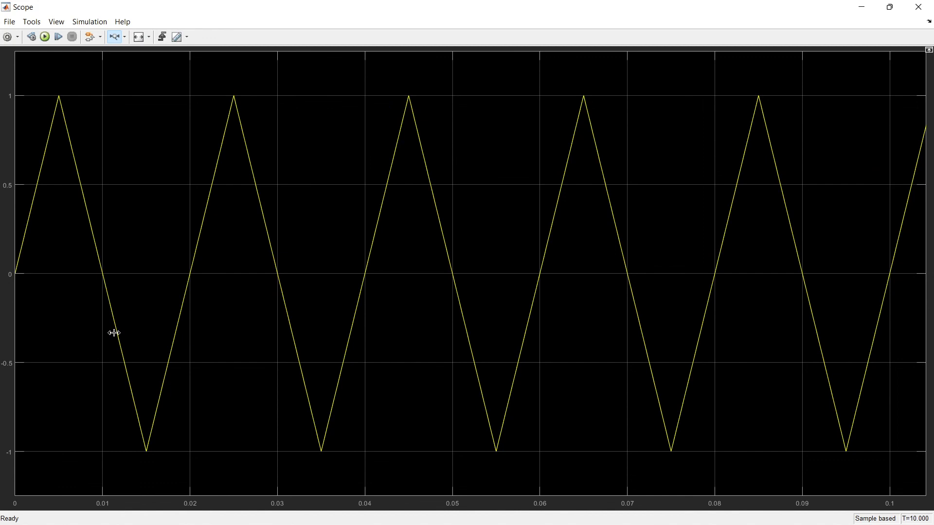
{"action": "mouse_move", "coordinate": [198, 316]}
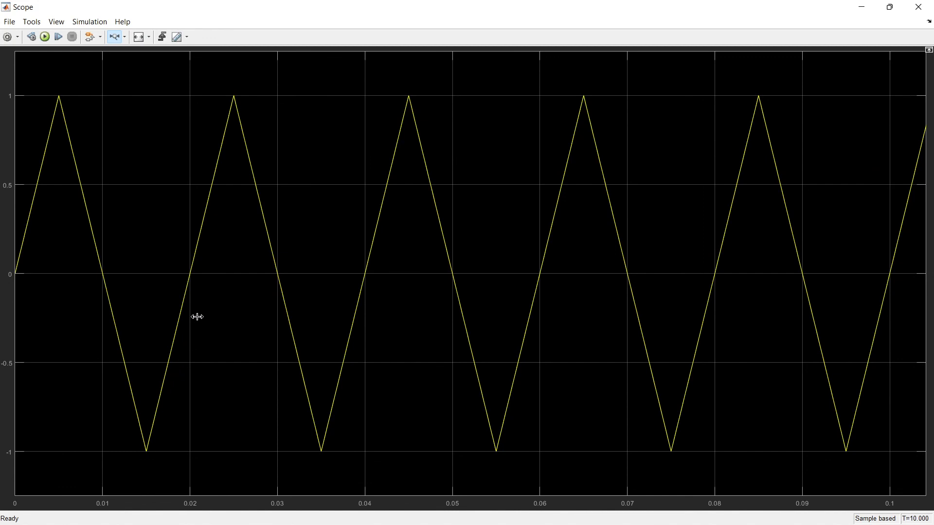
{"action": "mouse_move", "coordinate": [67, 91]}
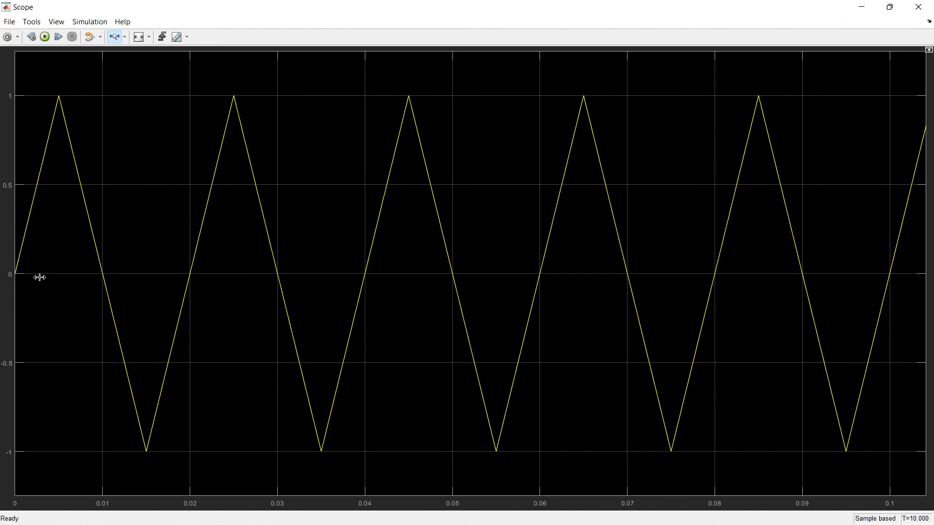
{"action": "mouse_move", "coordinate": [926, 70]}
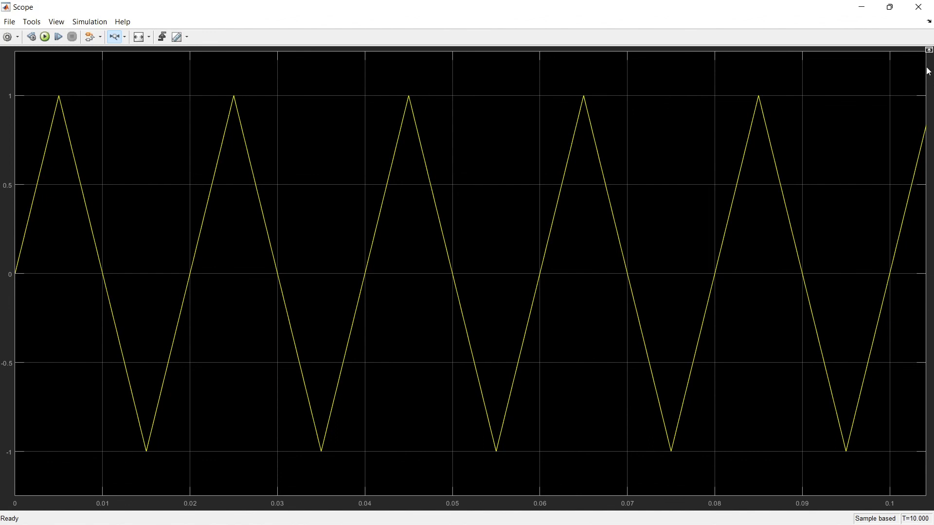